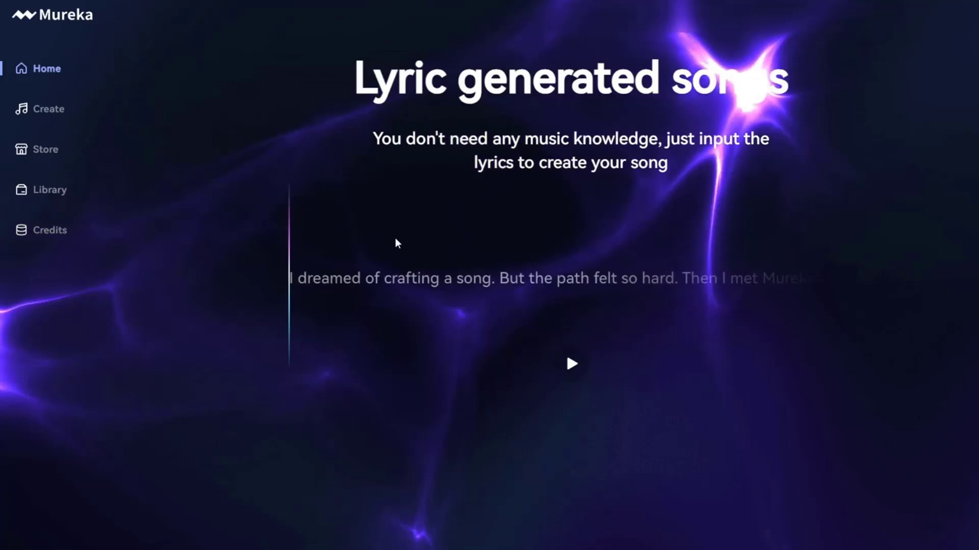
pyautogui.moveTo(635, 342)
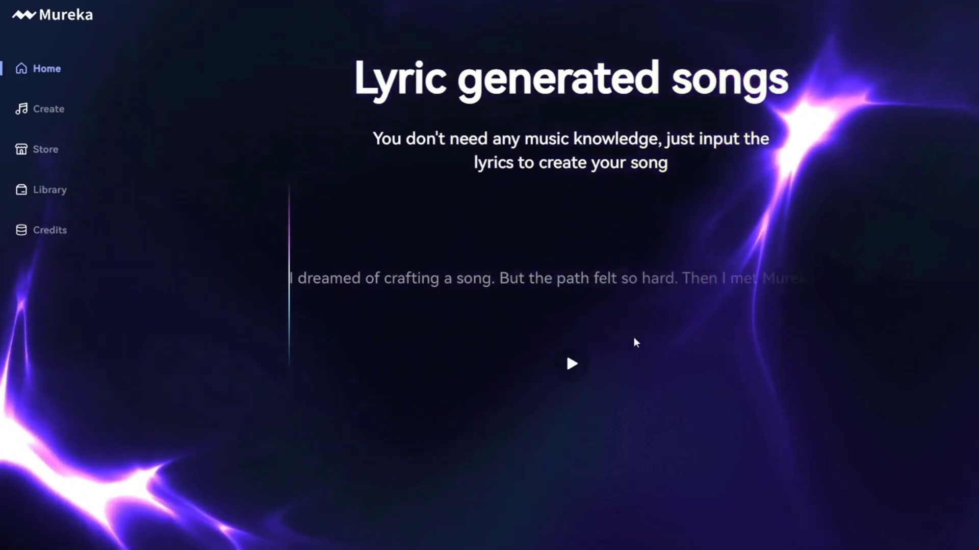
# - Go from the Create page to the Store page and browse its genre-sorted song listings
pyautogui.click(571, 364)
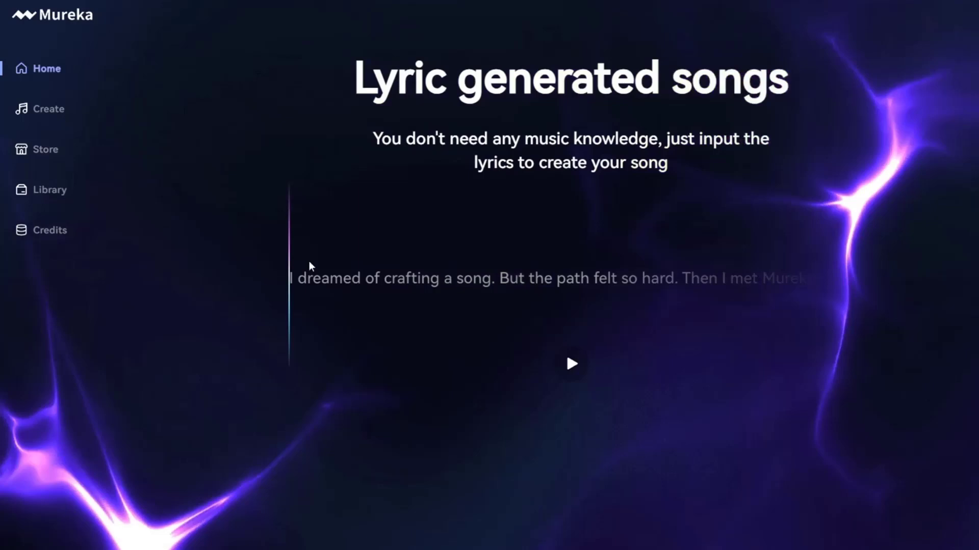
pyautogui.moveTo(377, 312)
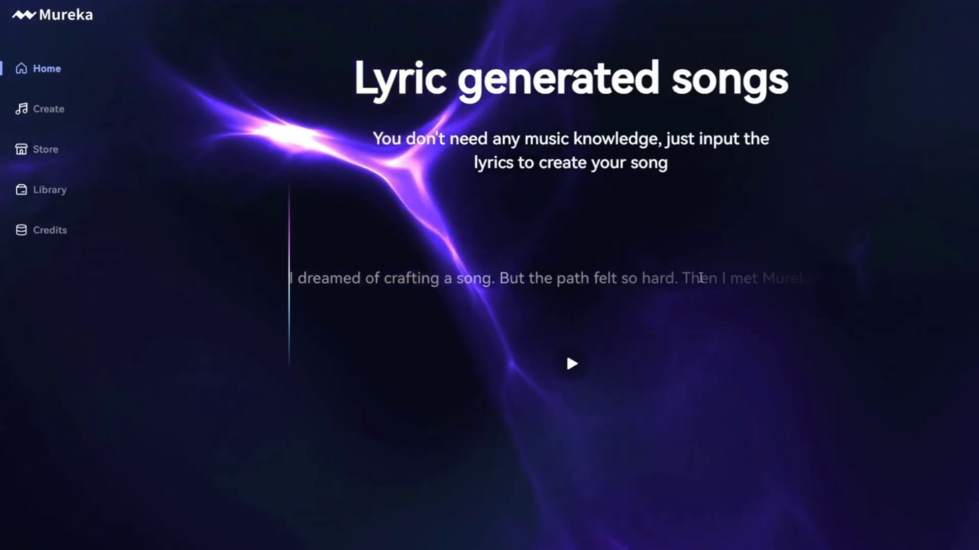
pyautogui.click(571, 376)
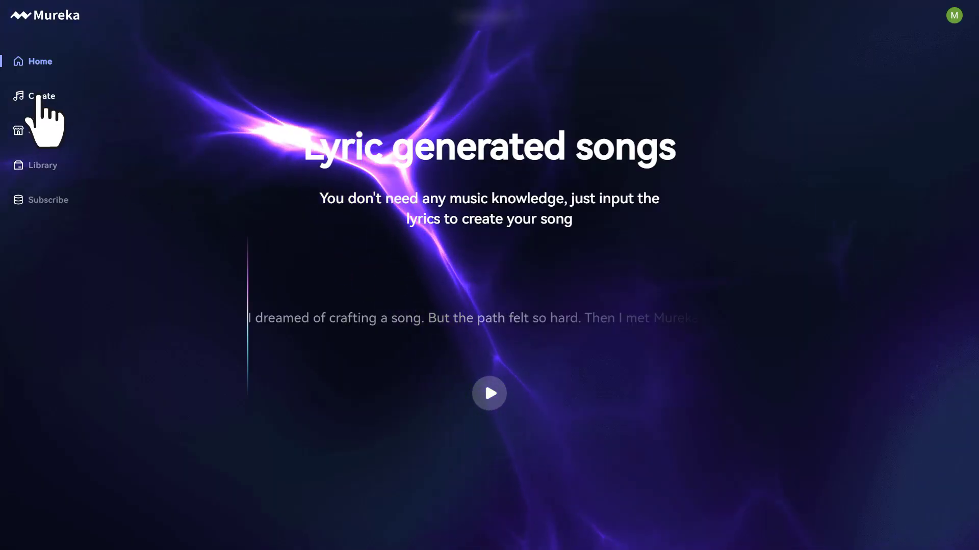
pyautogui.click(37, 96)
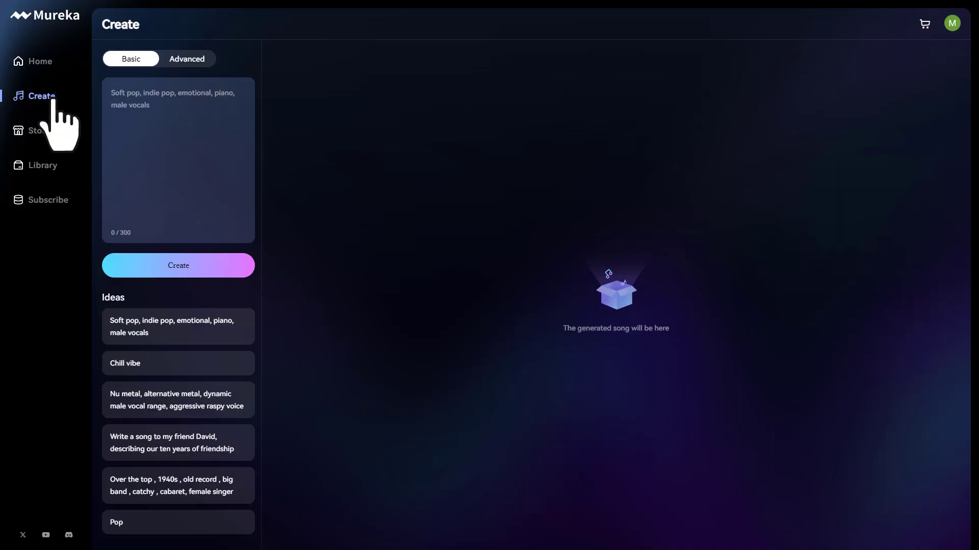
pyautogui.moveTo(33, 137)
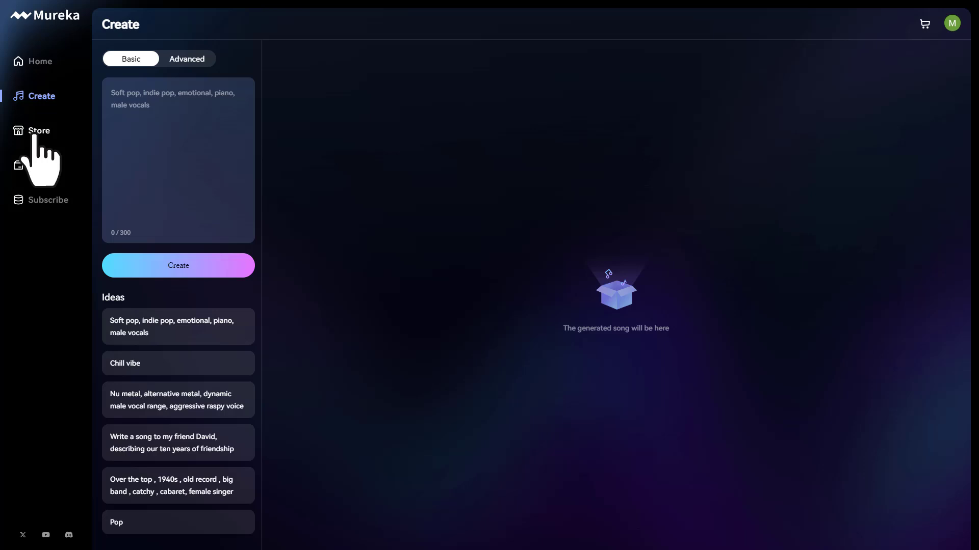
pyautogui.click(39, 130)
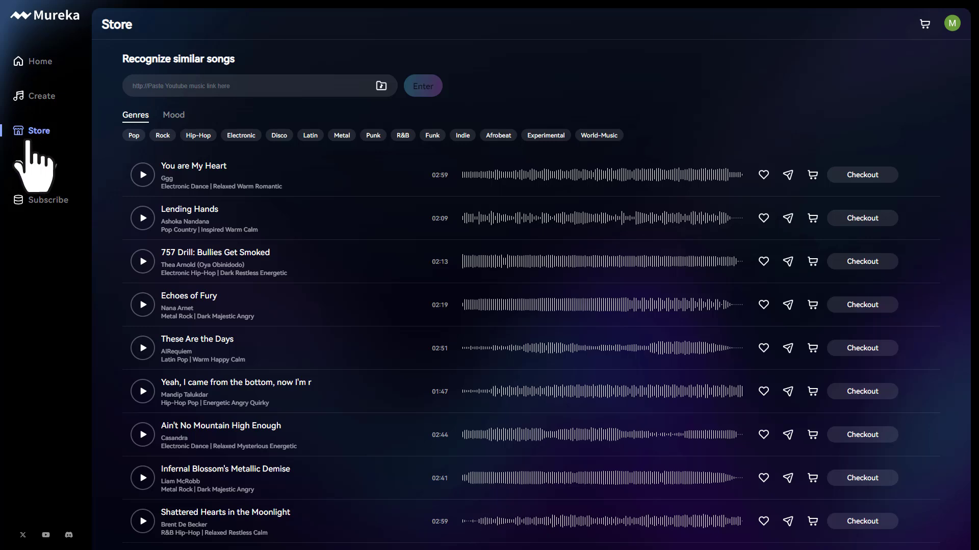
pyautogui.scroll(-3)
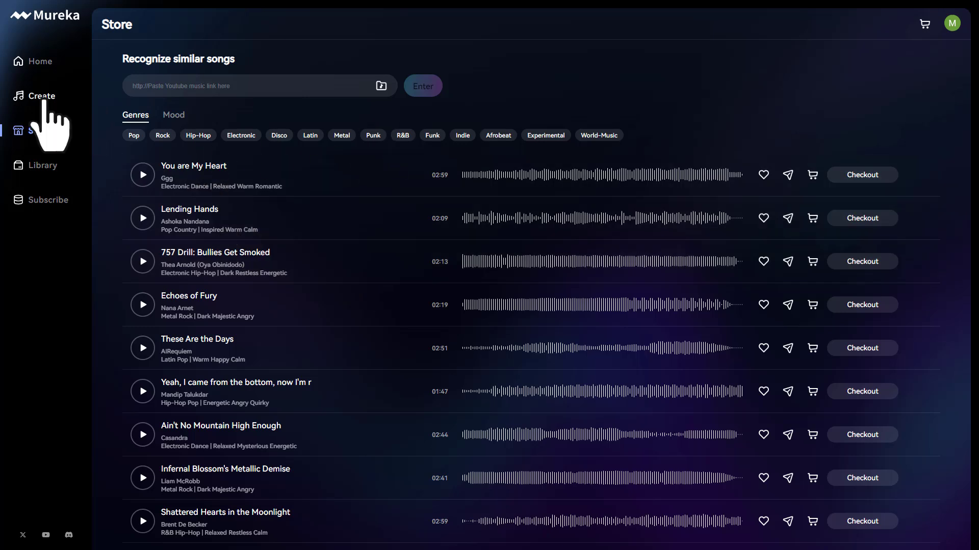
# - Preview the library track Seven and use it as the new song's style reference
pyautogui.click(41, 96)
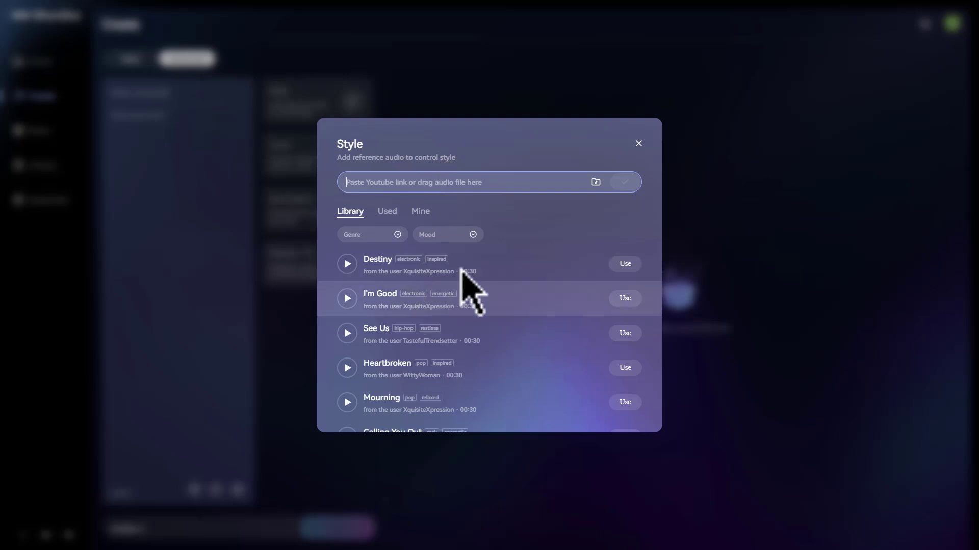
pyautogui.scroll(-3)
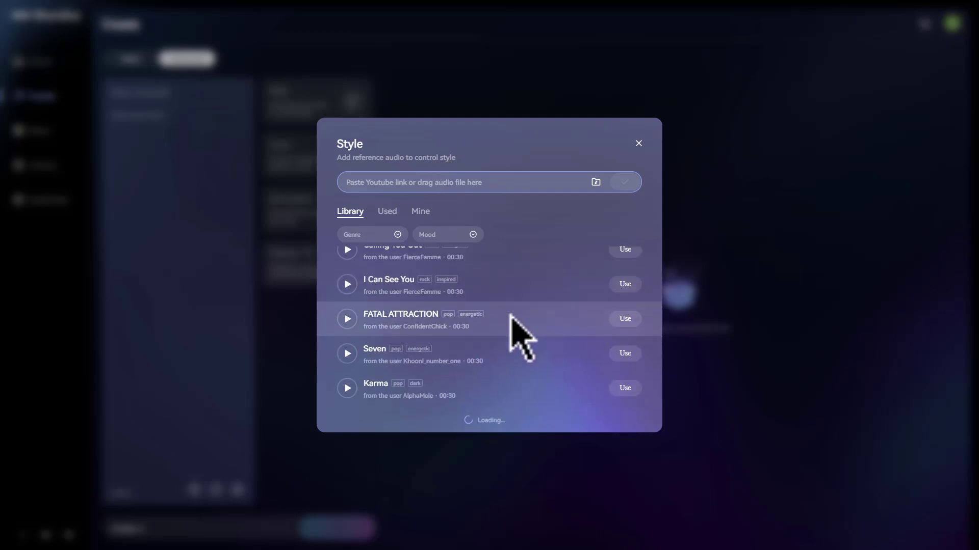
pyautogui.scroll(-3)
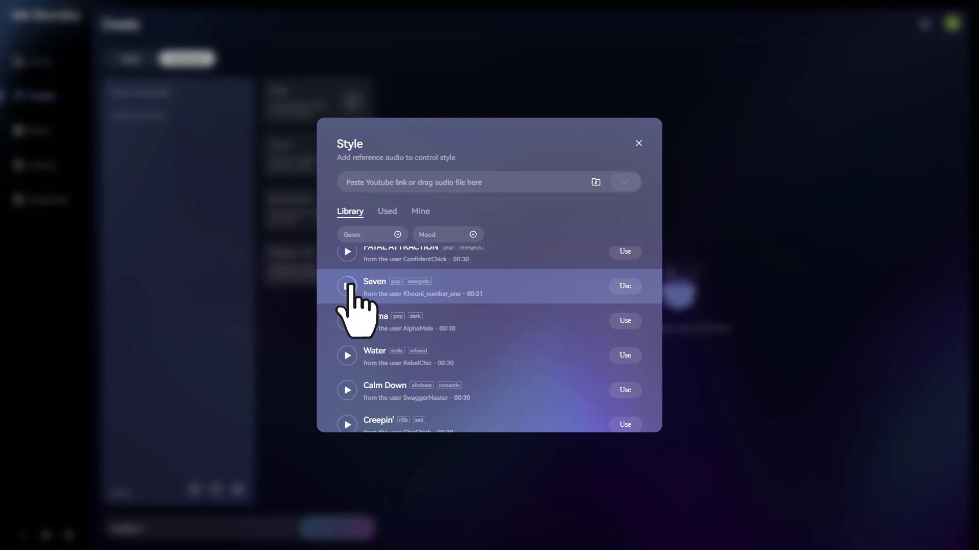
pyautogui.click(346, 286)
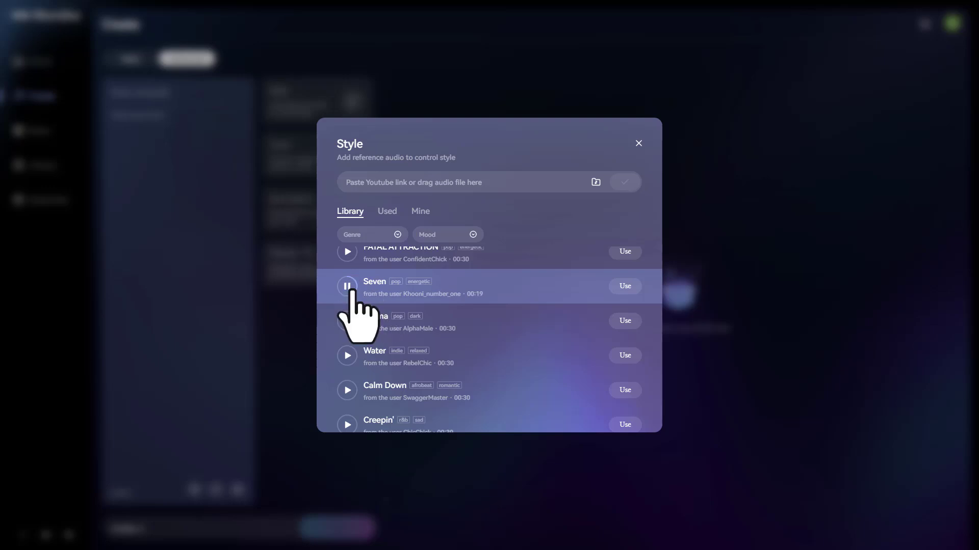
pyautogui.click(624, 285)
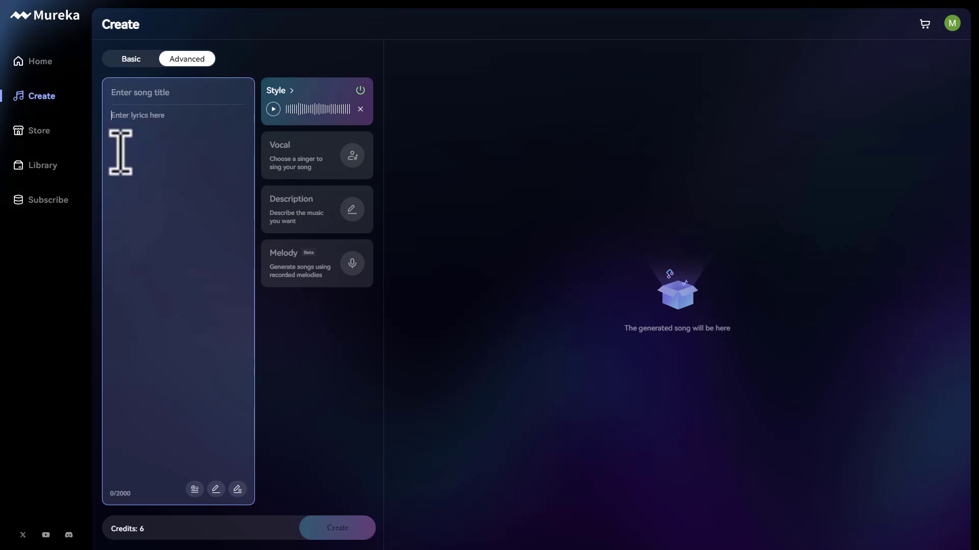
pyautogui.moveTo(147, 155)
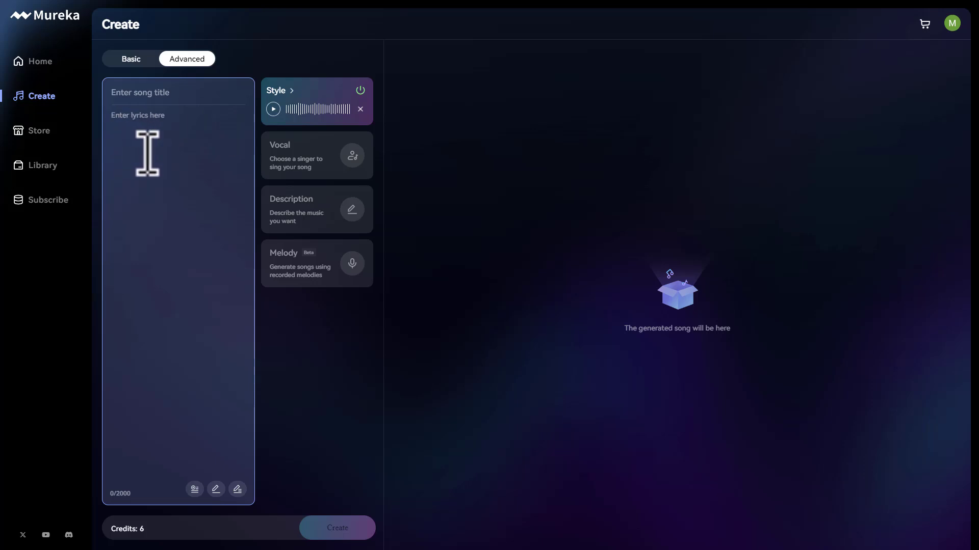
# - Title the song 'Seven' and enter the first lyric line 'seven days a week'
pyautogui.click(168, 92)
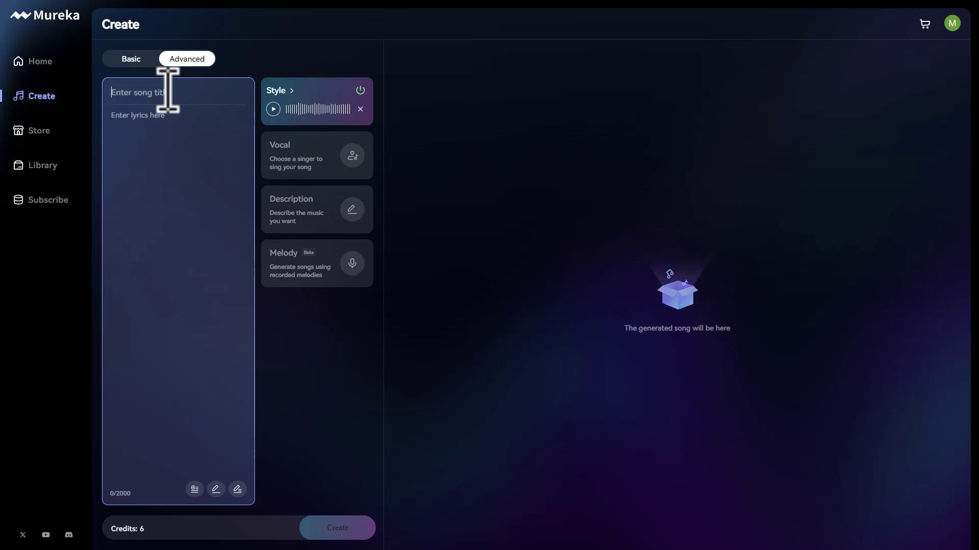
pyautogui.moveTo(173, 97)
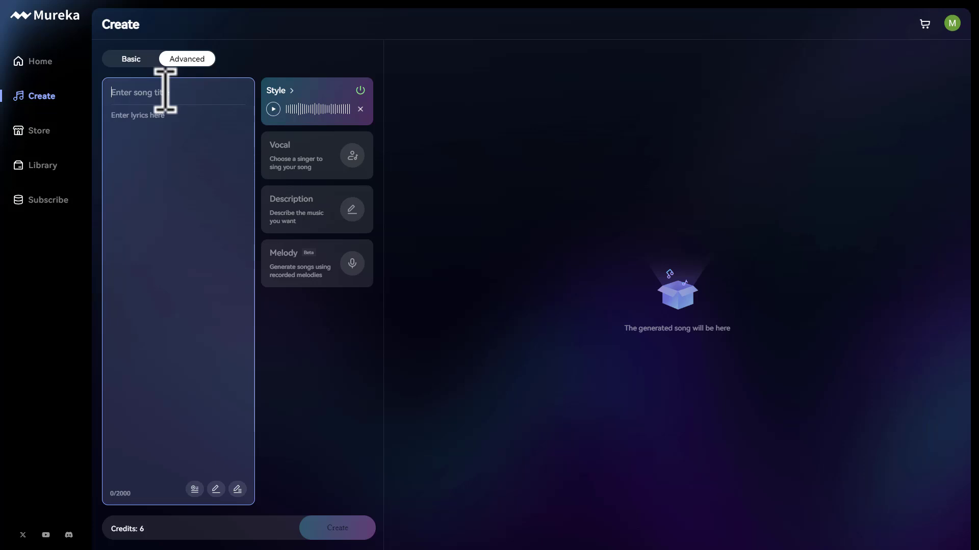
pyautogui.write('Seven')
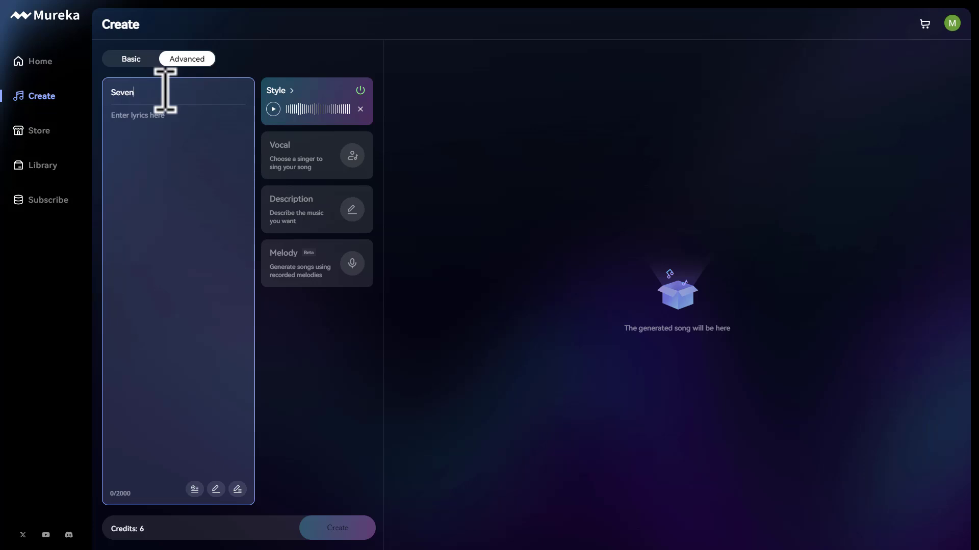
pyautogui.moveTo(184, 127)
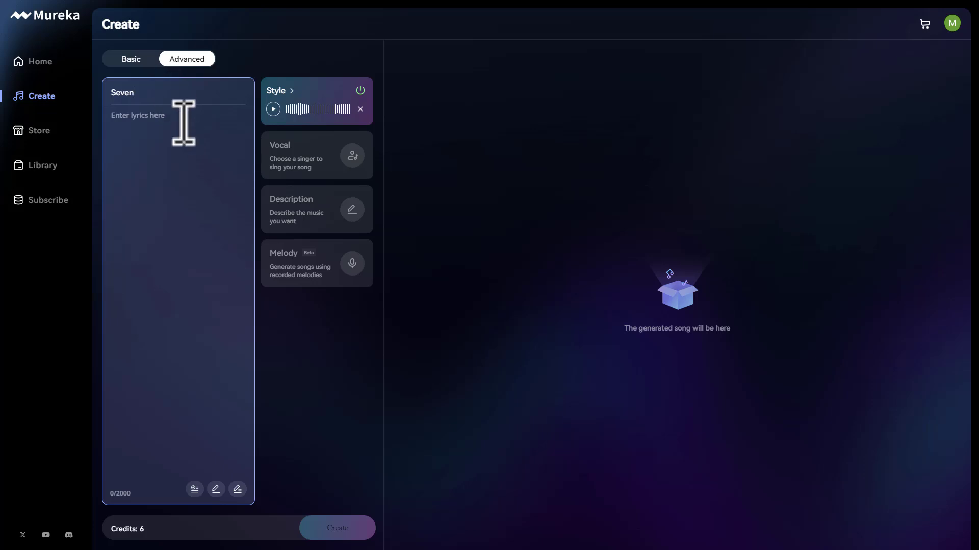
pyautogui.write('seven days a week')
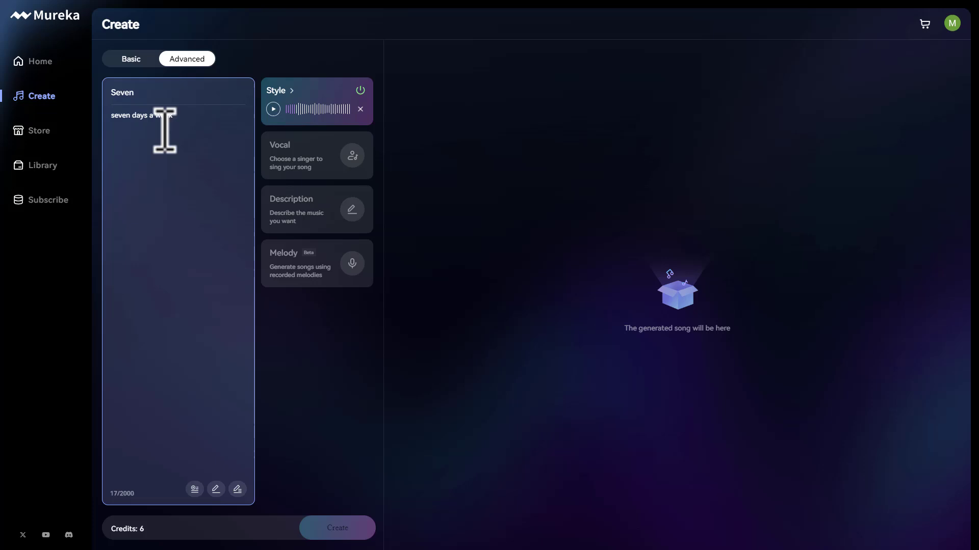
pyautogui.moveTo(194, 489)
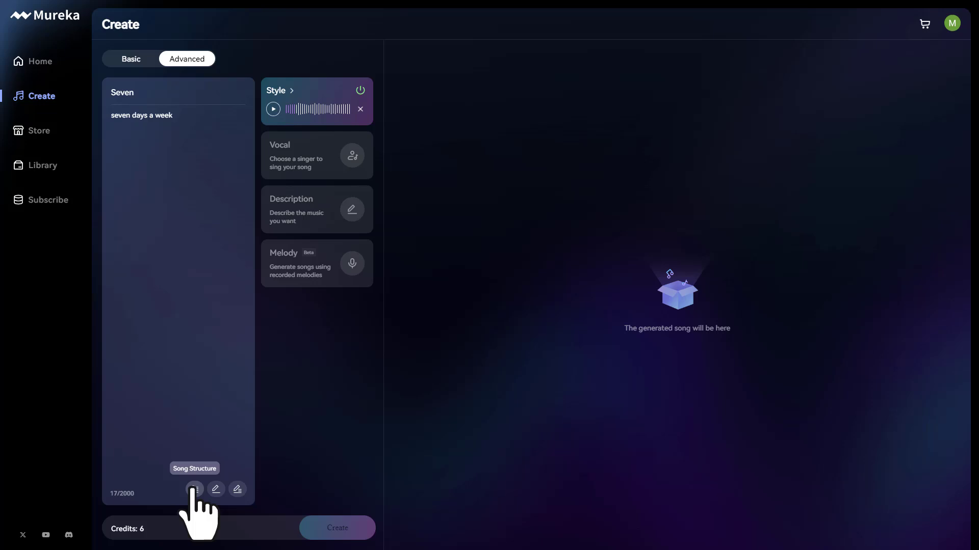
# - Insert the complete 986-character lyrics using the lyric tools under the lyrics box
pyautogui.click(193, 489)
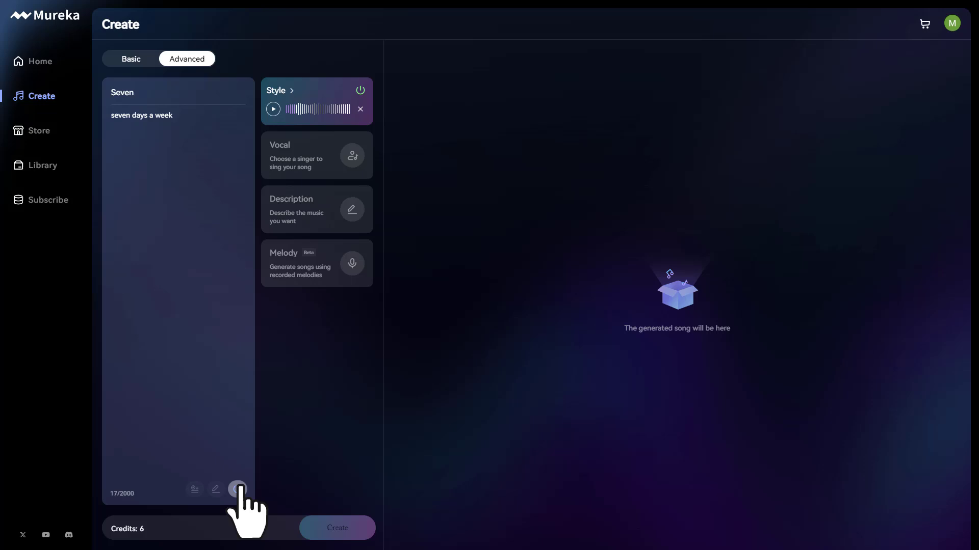
pyautogui.click(237, 489)
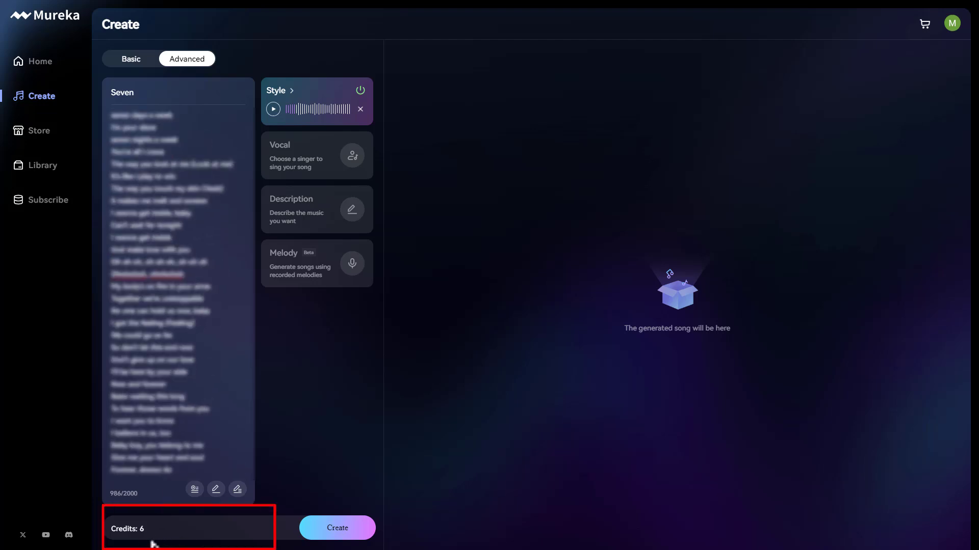
pyautogui.moveTo(161, 535)
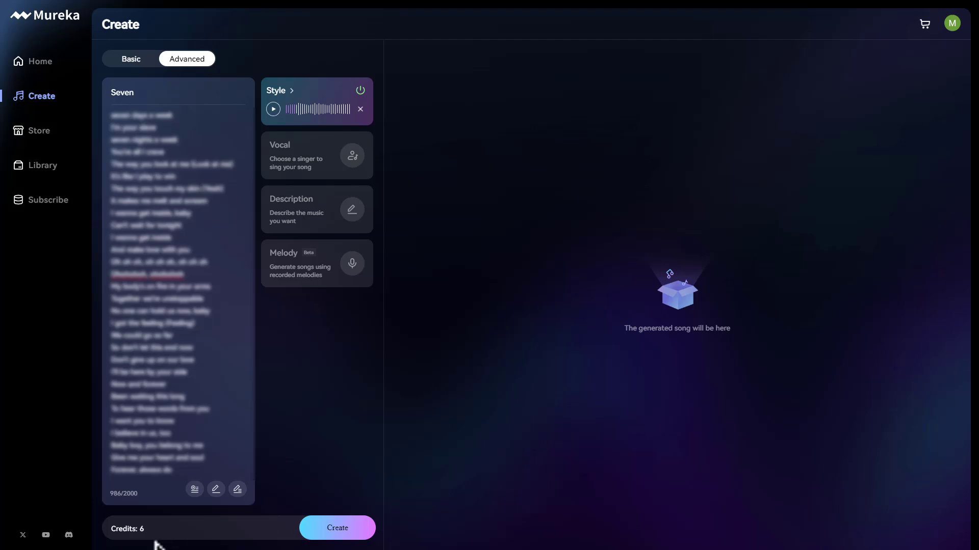
pyautogui.moveTo(162, 541)
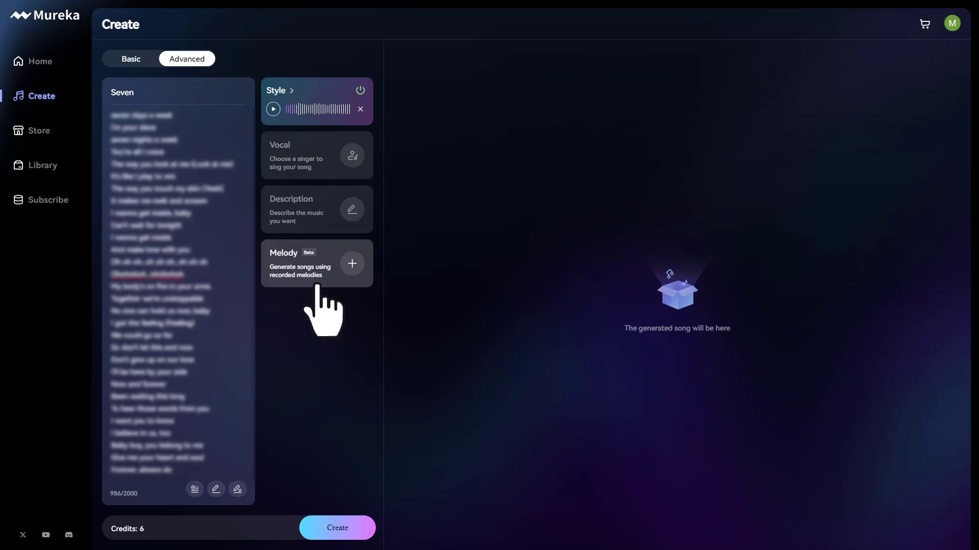
# - Record a sung melody and save it as the song's melody guide
pyautogui.click(352, 263)
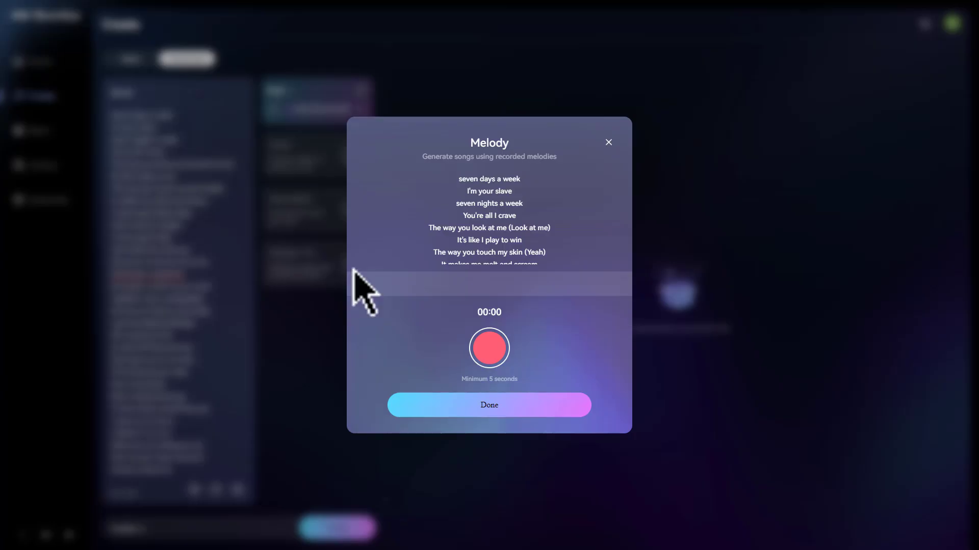
pyautogui.click(489, 405)
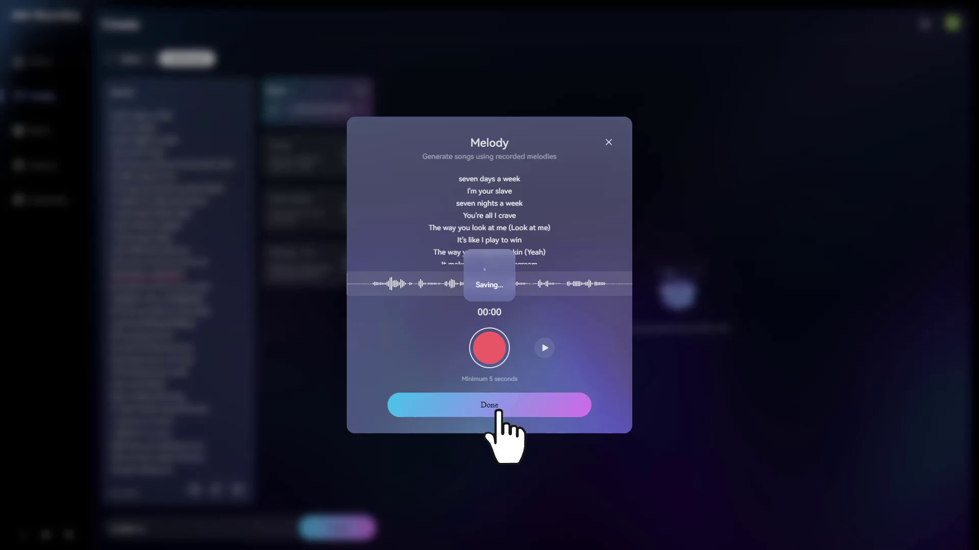
pyautogui.click(489, 405)
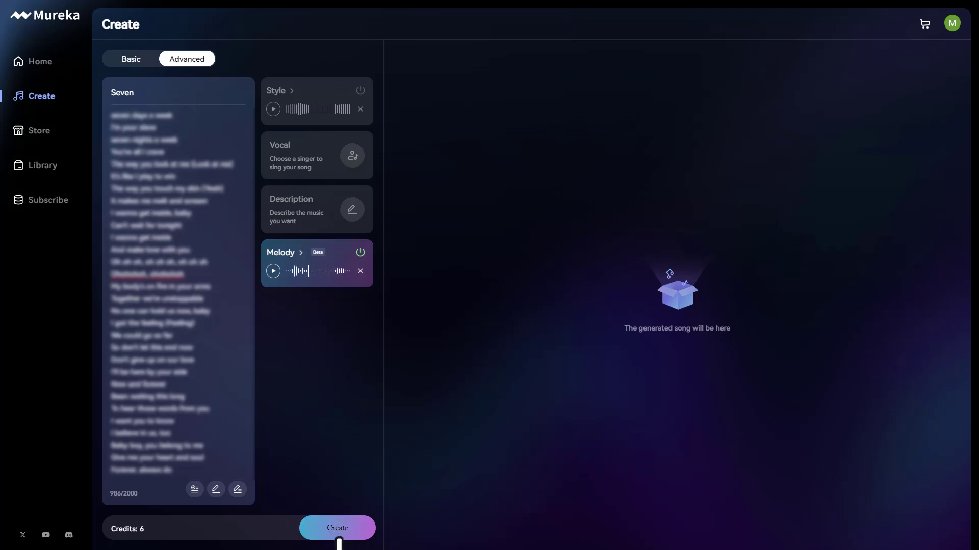
# - Generate the song Seven and play the first version from the list
pyautogui.click(336, 528)
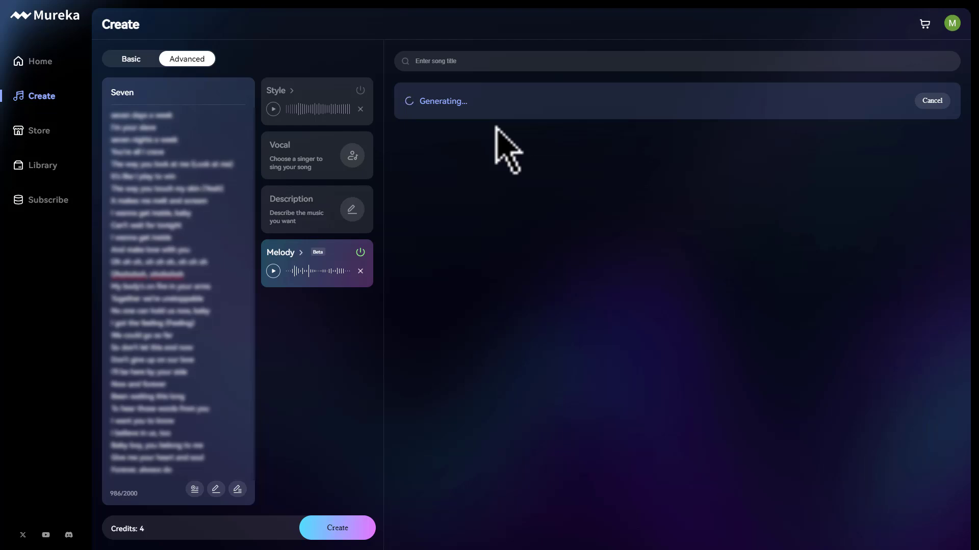
pyautogui.moveTo(523, 104)
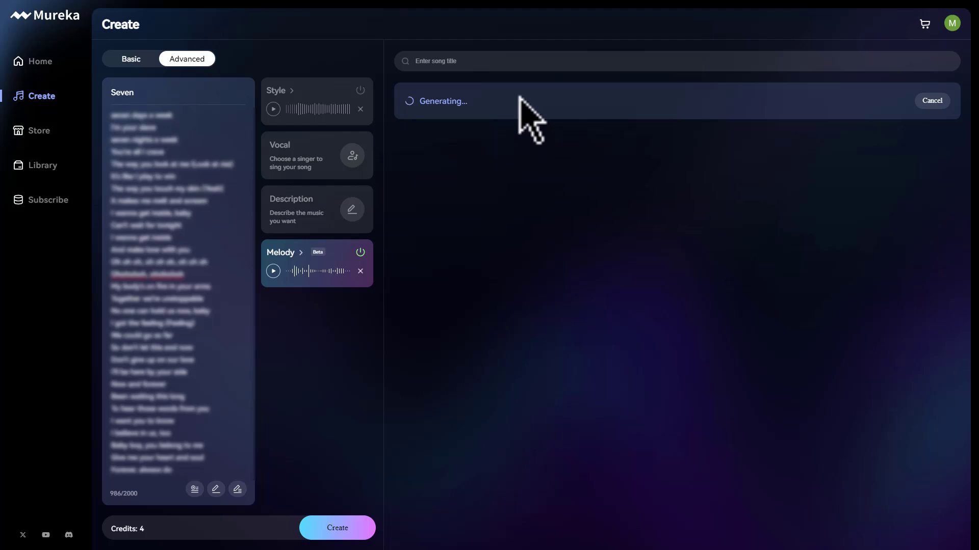
pyautogui.moveTo(411, 128)
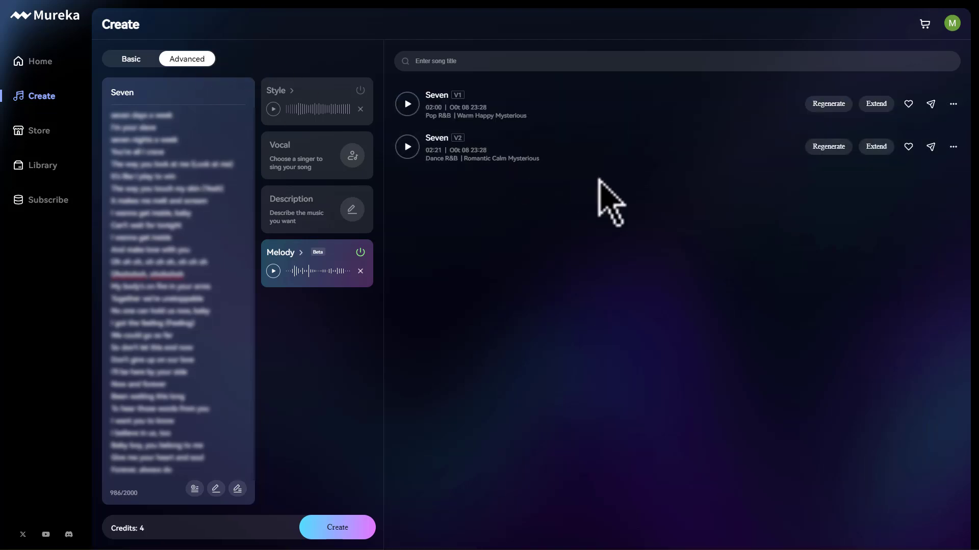
pyautogui.moveTo(626, 208)
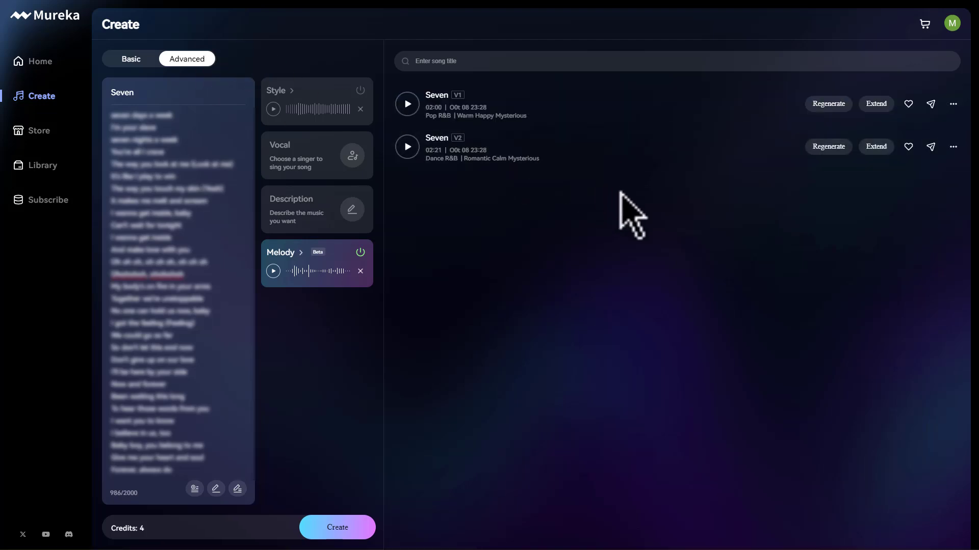
pyautogui.click(407, 104)
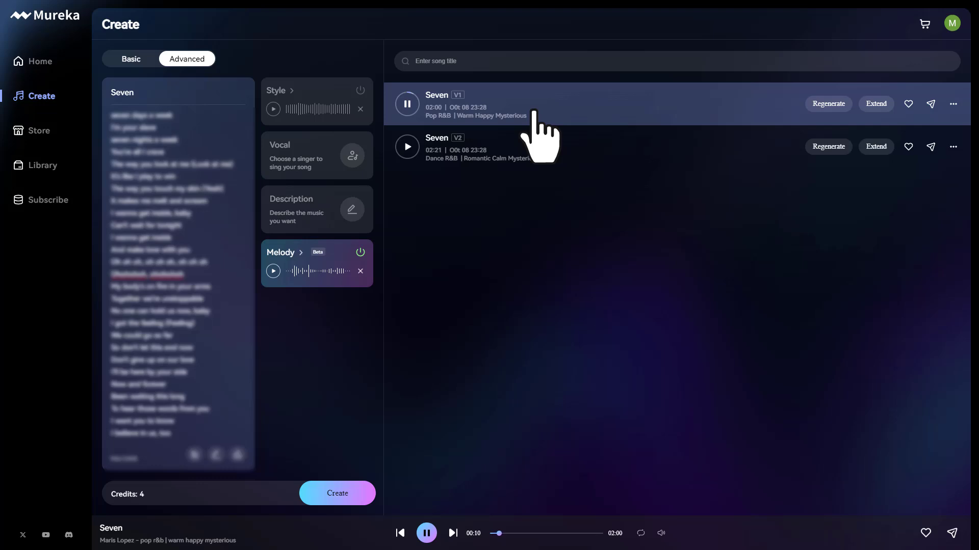
pyautogui.moveTo(596, 117)
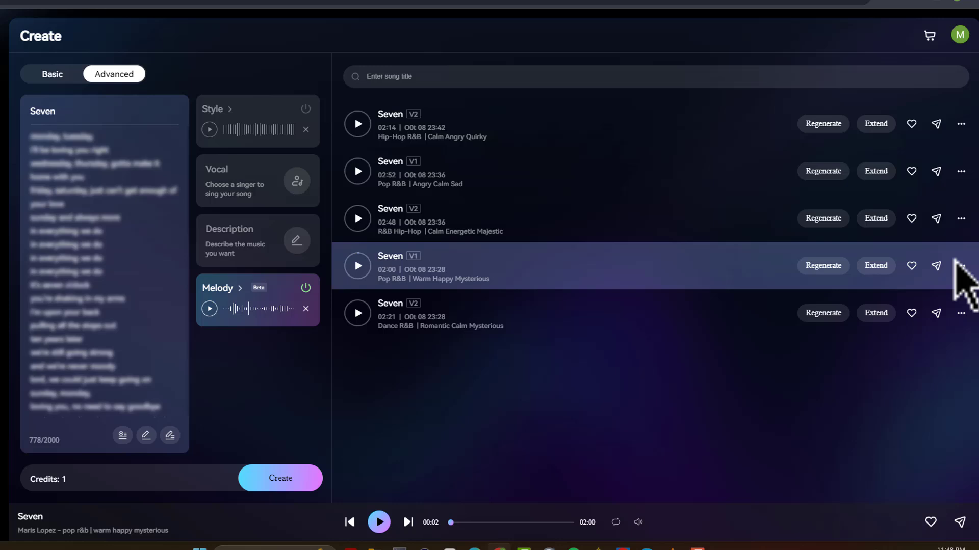
# - Show the actions menu for the Seven V1 Pop R&B, Warm Happy Mysterious version
pyautogui.click(960, 265)
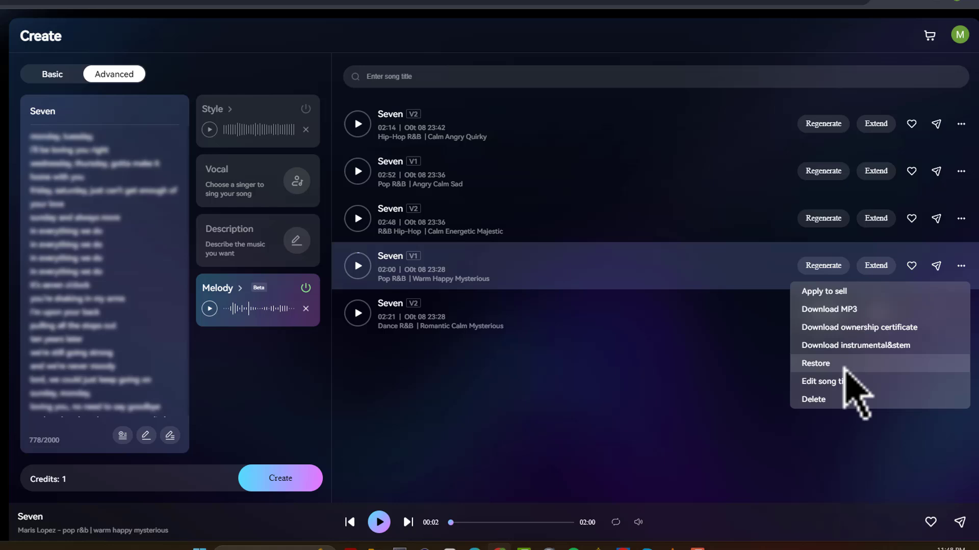
pyautogui.moveTo(870, 360)
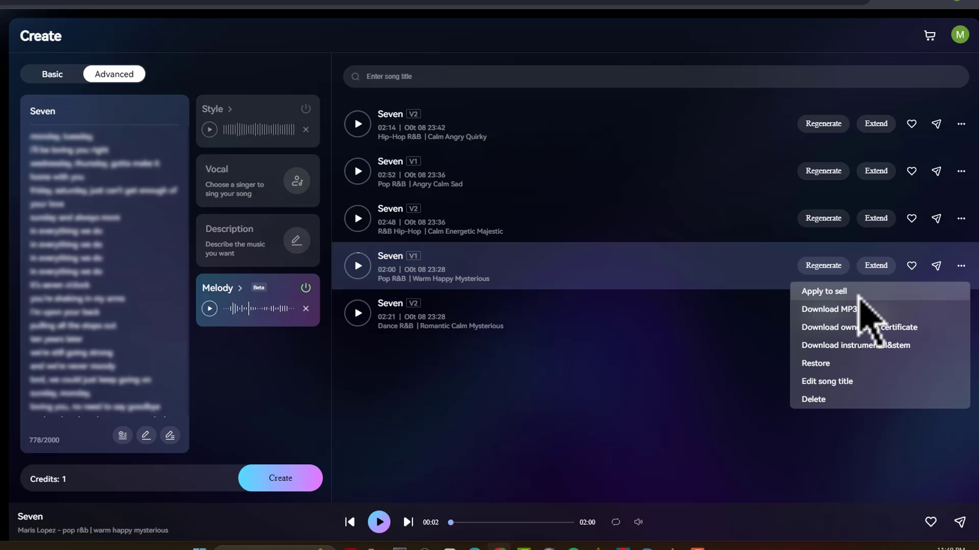
# - Submit the Pop R&B Seven version via Apply to sell with its genre and mood tags
pyautogui.click(822, 291)
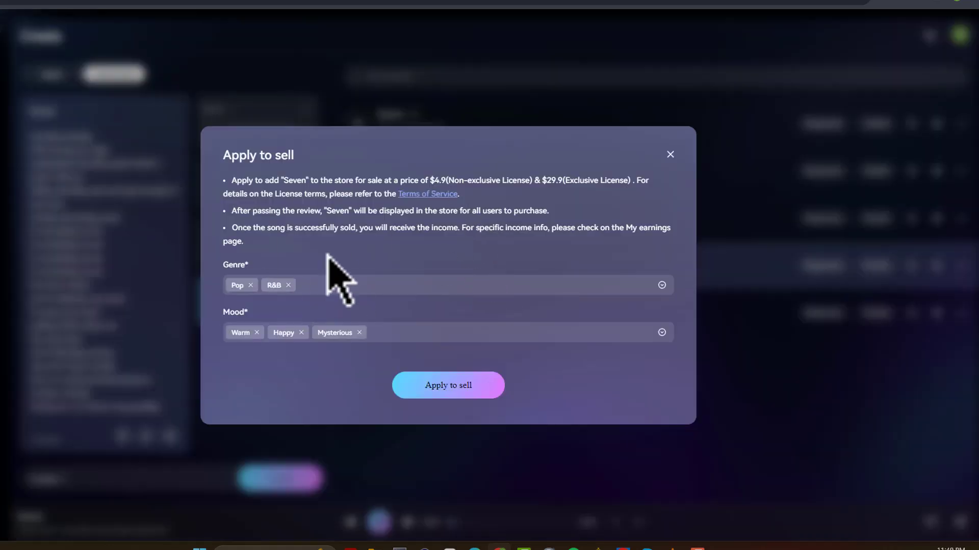
pyautogui.moveTo(306, 174)
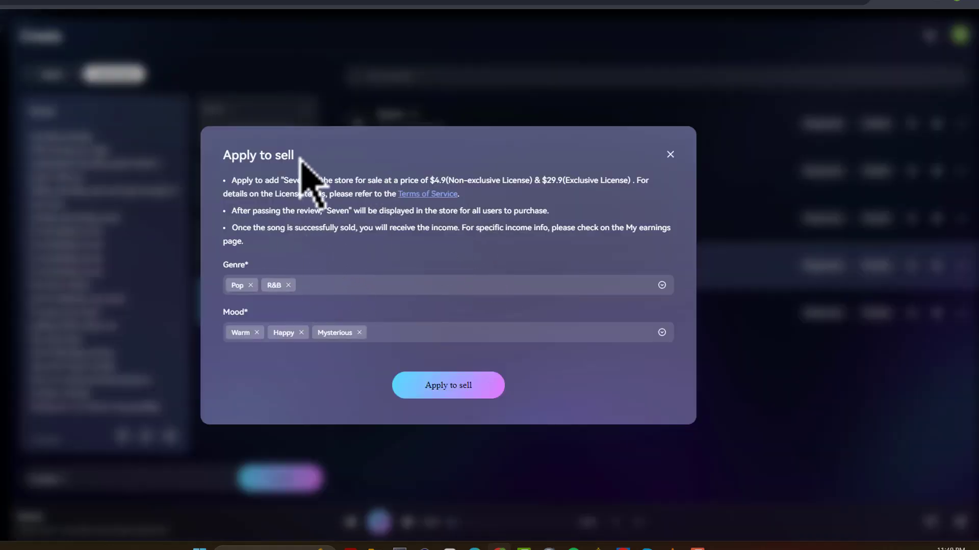
pyautogui.moveTo(349, 206)
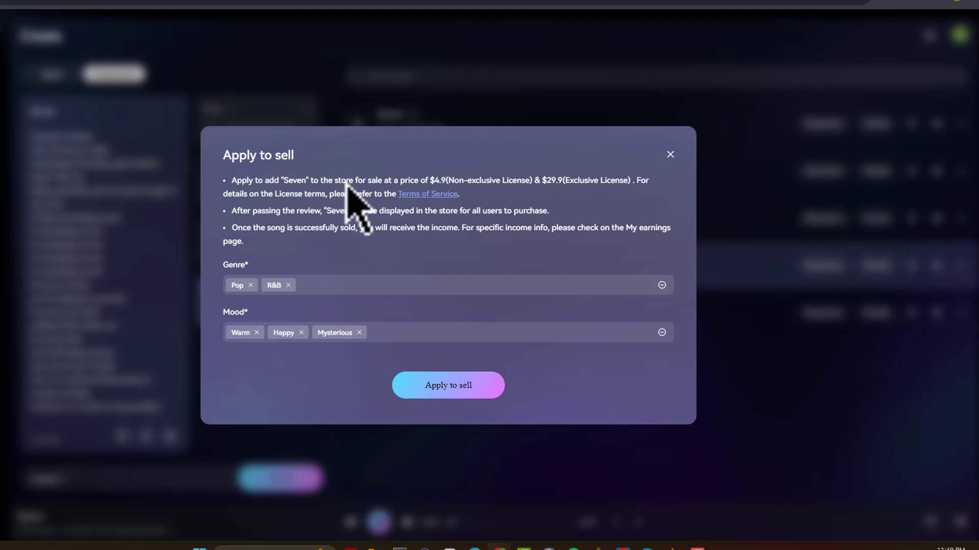
pyautogui.moveTo(496, 208)
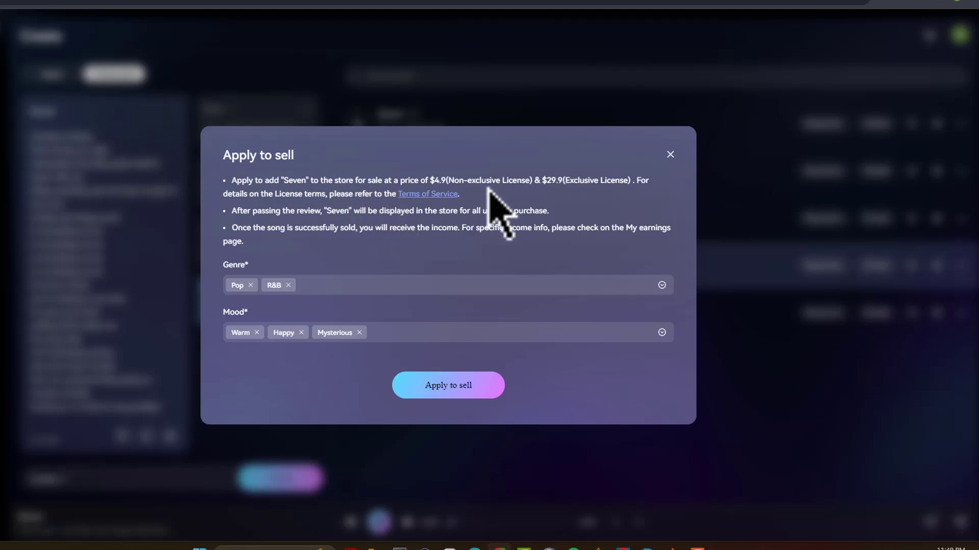
pyautogui.moveTo(578, 214)
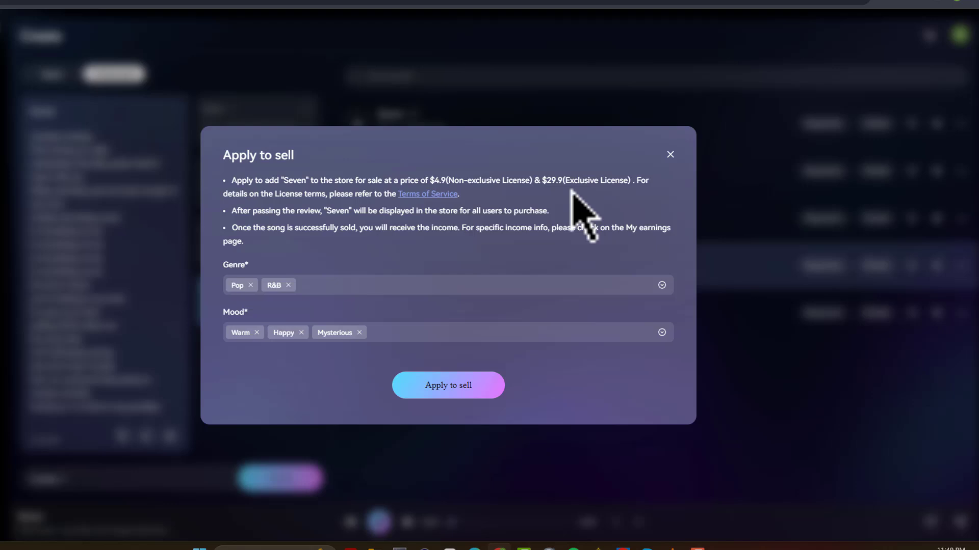
pyautogui.moveTo(540, 221)
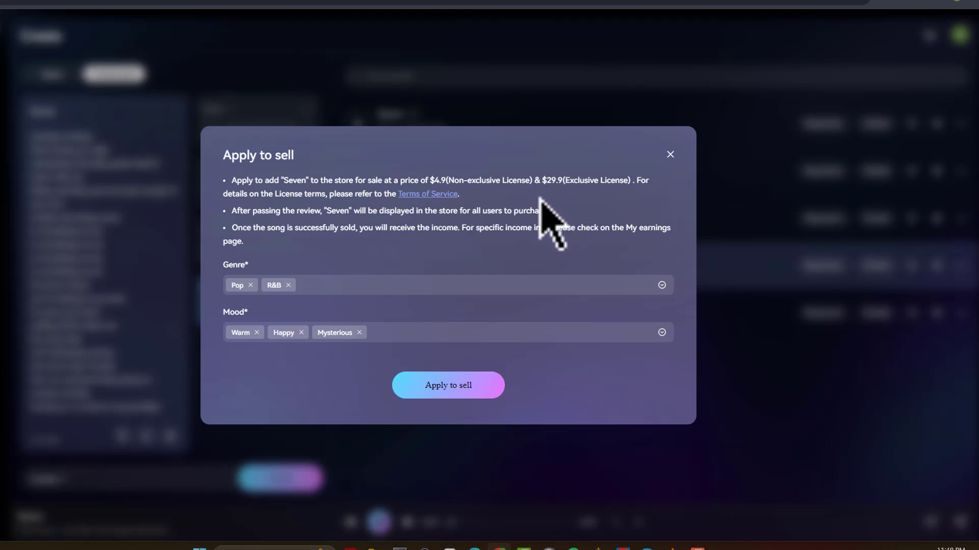
pyautogui.moveTo(429, 243)
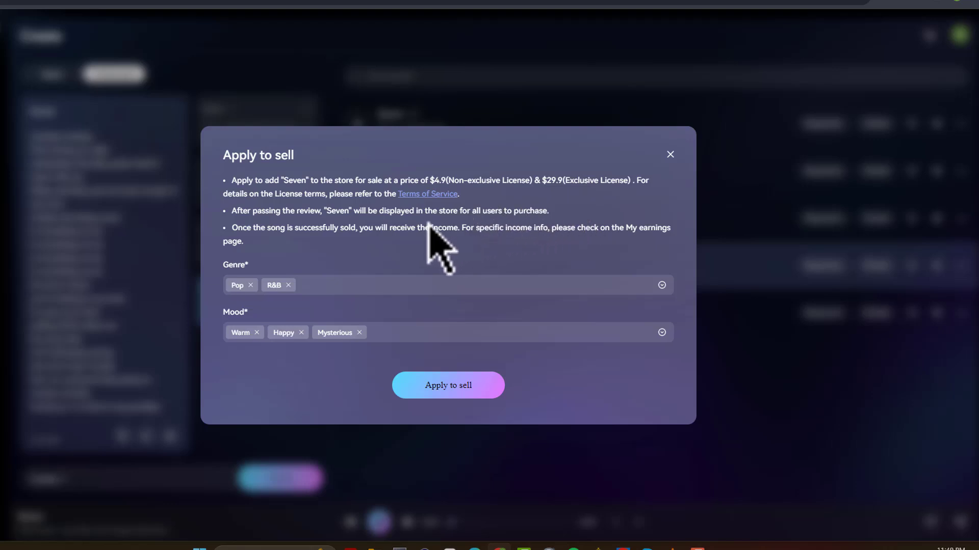
pyautogui.moveTo(555, 222)
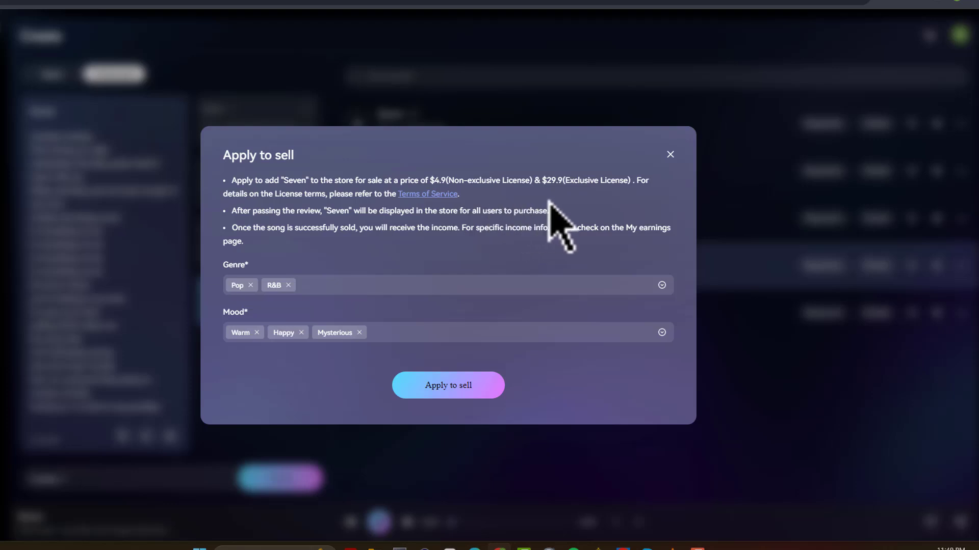
pyautogui.moveTo(538, 224)
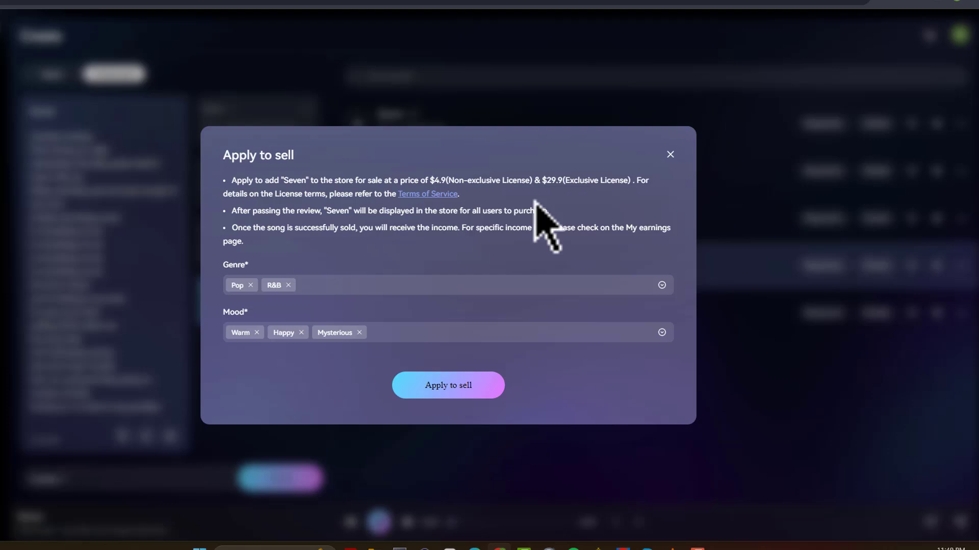
pyautogui.moveTo(571, 212)
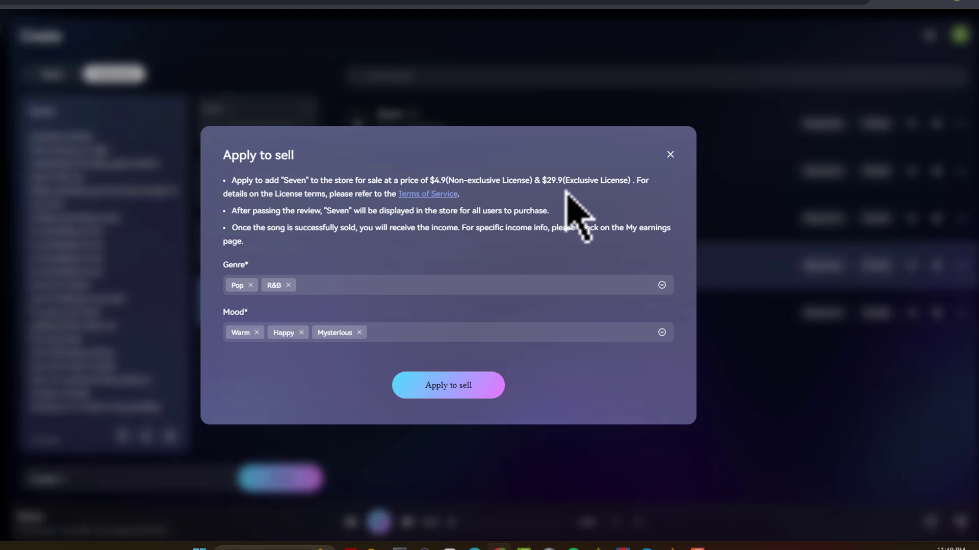
pyautogui.moveTo(499, 216)
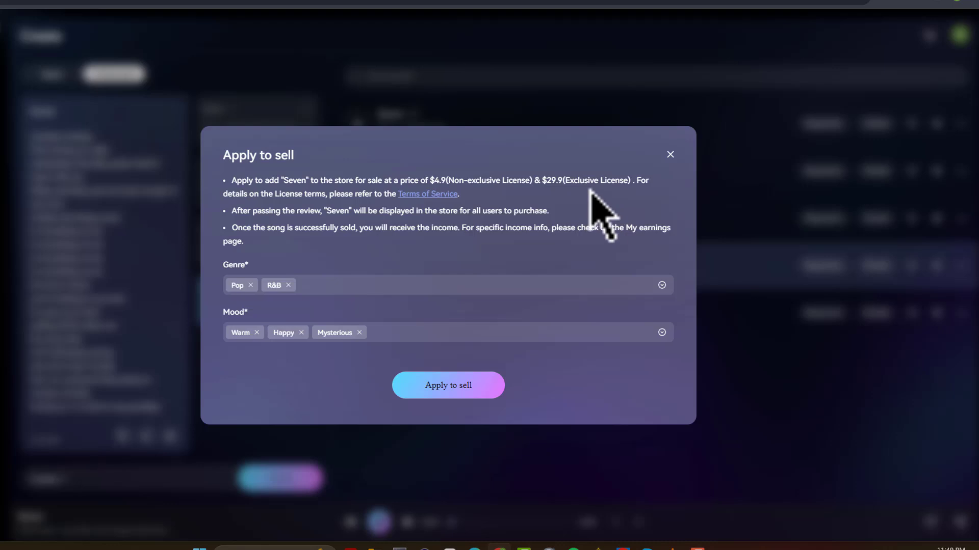
pyautogui.moveTo(508, 267)
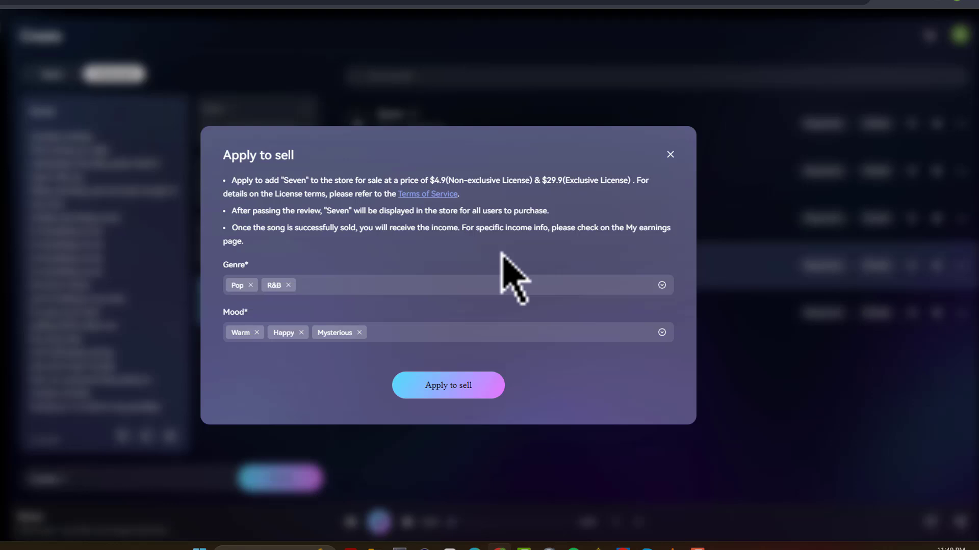
pyautogui.moveTo(463, 248)
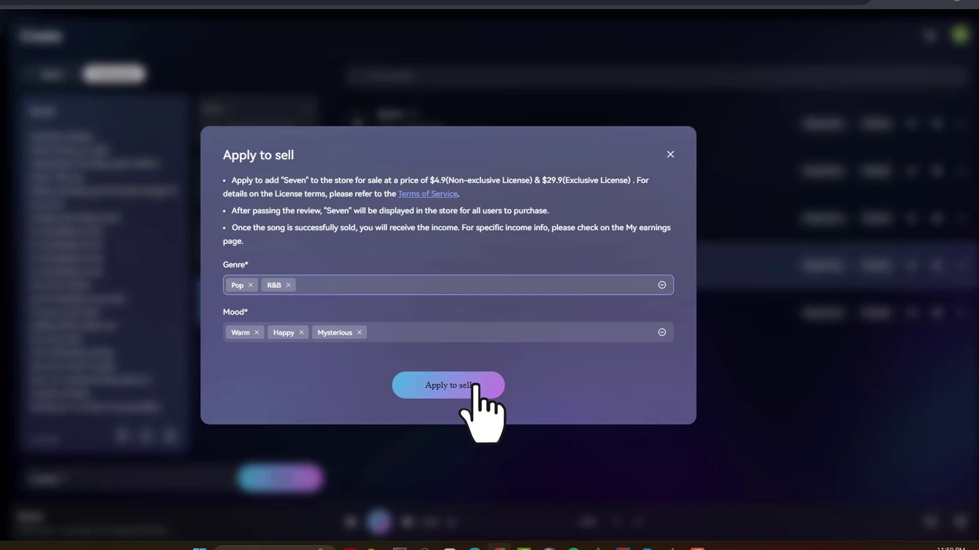
pyautogui.click(448, 385)
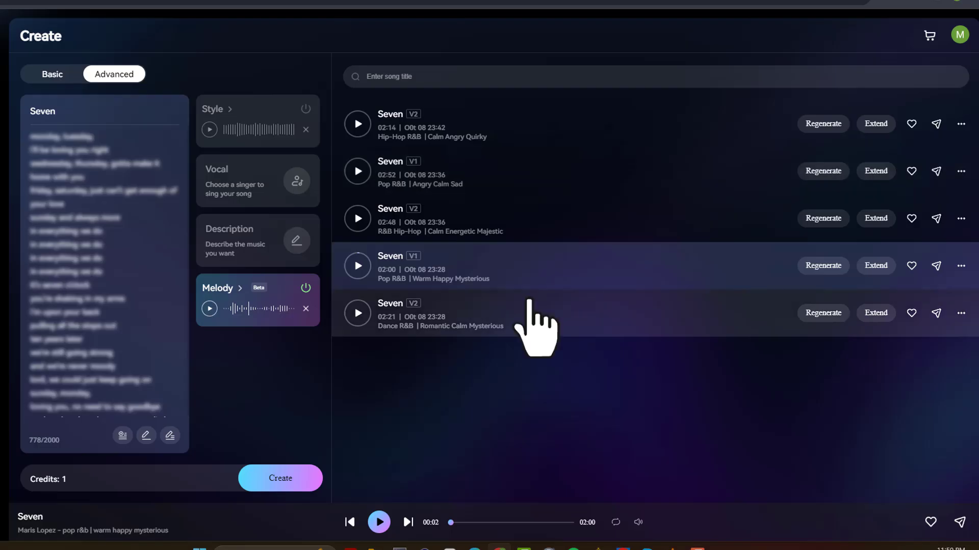
pyautogui.moveTo(822, 123)
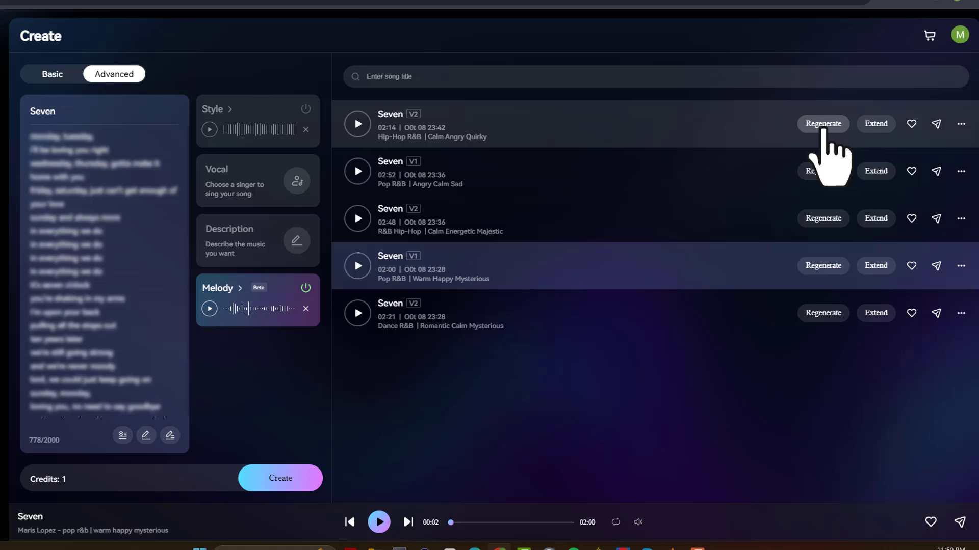
pyautogui.moveTo(874, 123)
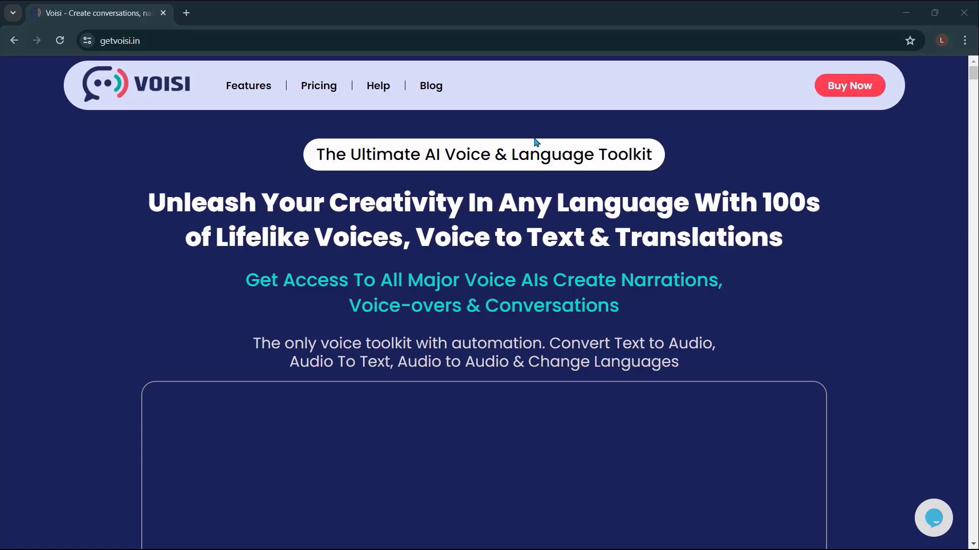
# - Scroll the Voisi homepage down to the multi-lingual website translation feature
pyautogui.scroll(-3)
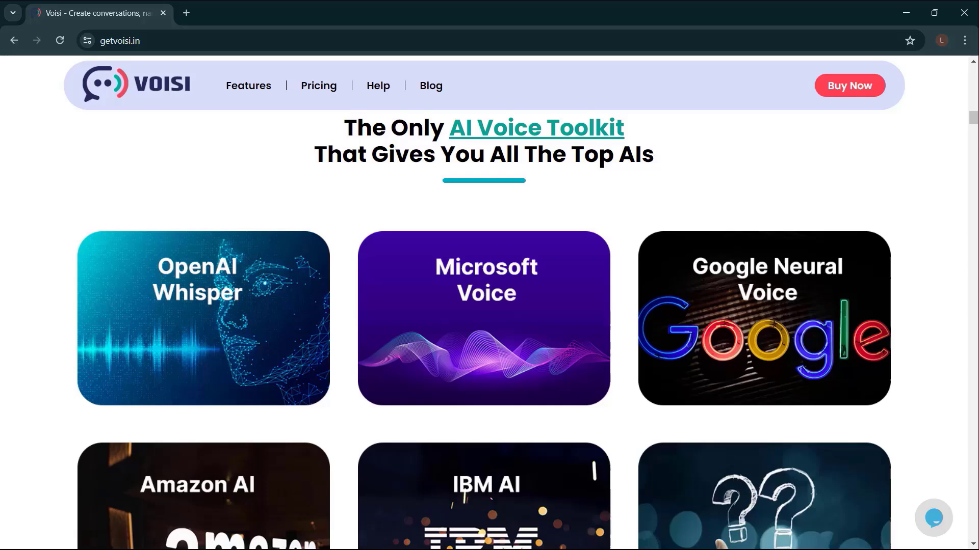
pyautogui.scroll(-3)
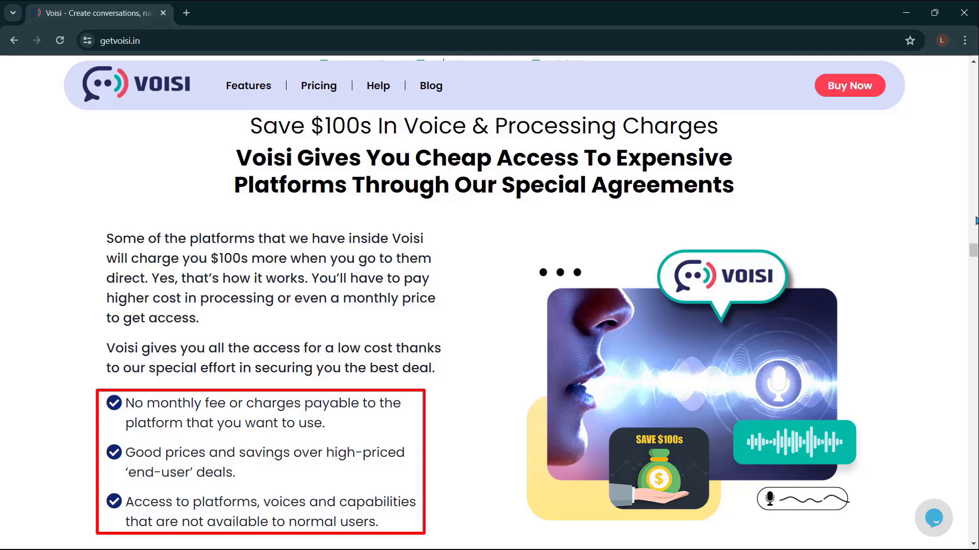
pyautogui.scroll(-3)
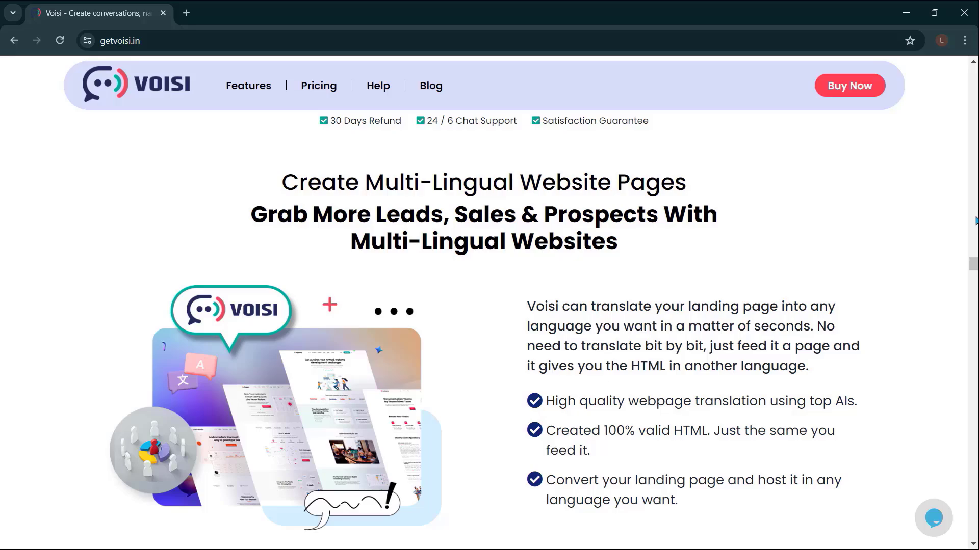
pyautogui.scroll(-3)
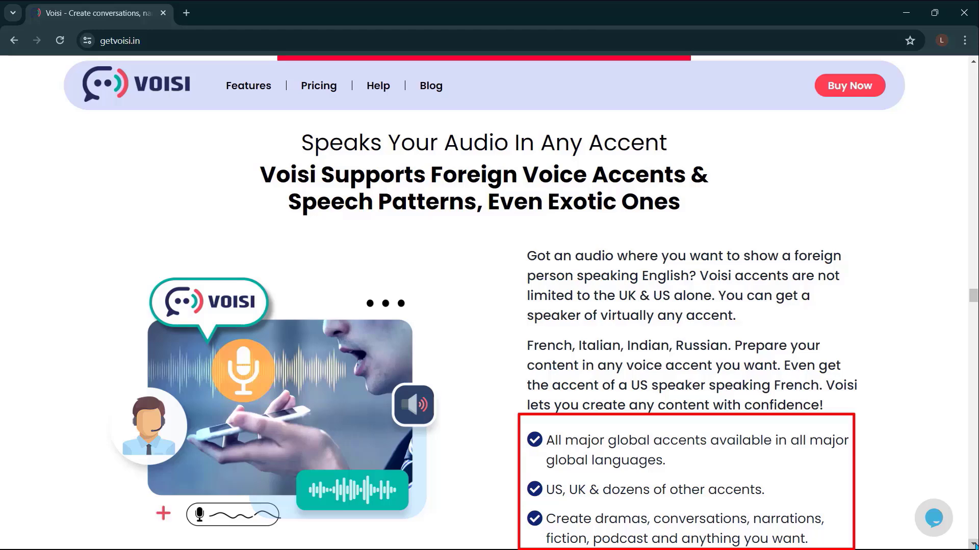
pyautogui.scroll(-3)
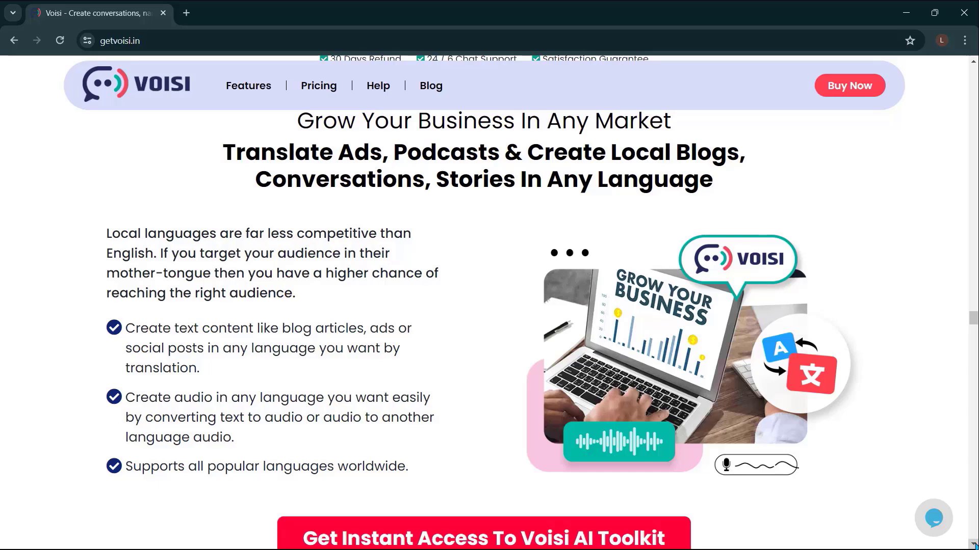
pyautogui.scroll(-3)
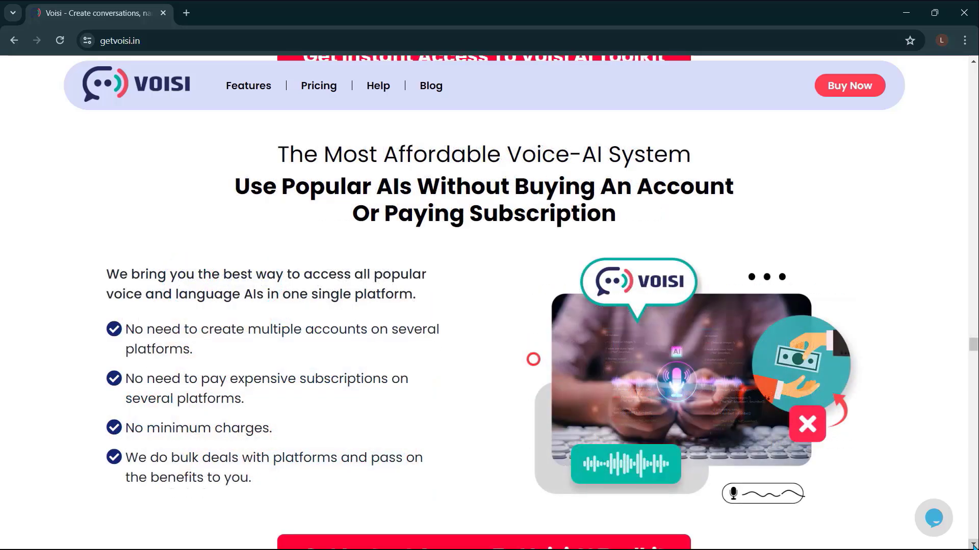
pyautogui.scroll(-3)
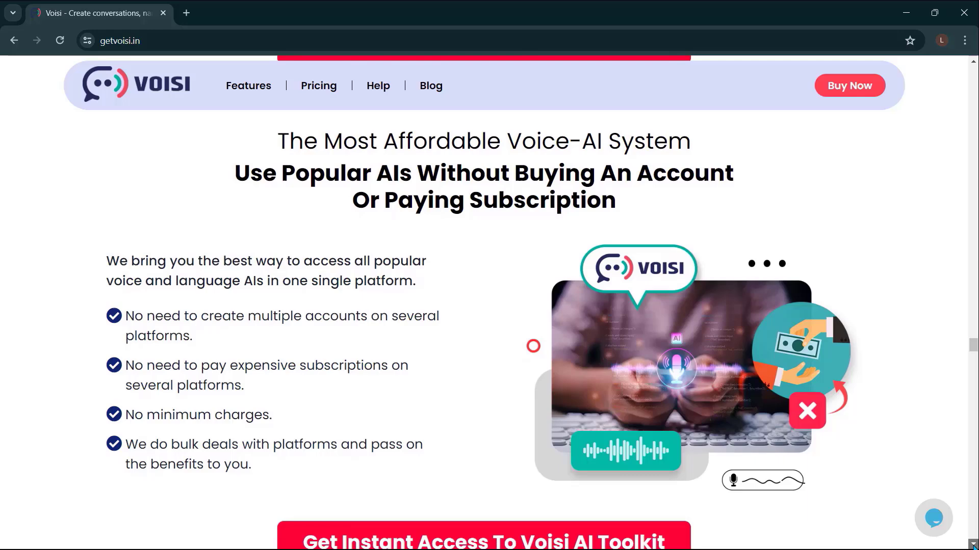
pyautogui.scroll(-3)
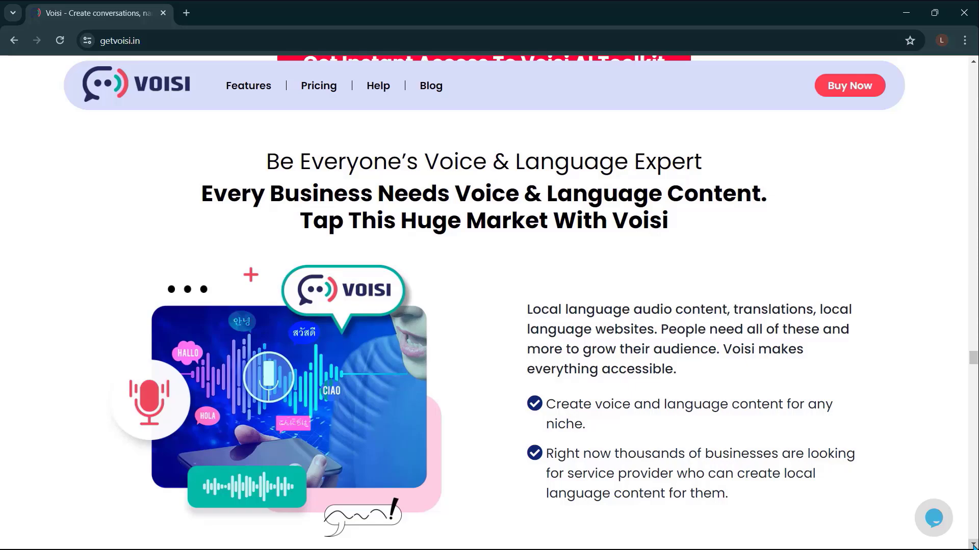
pyautogui.scroll(-3)
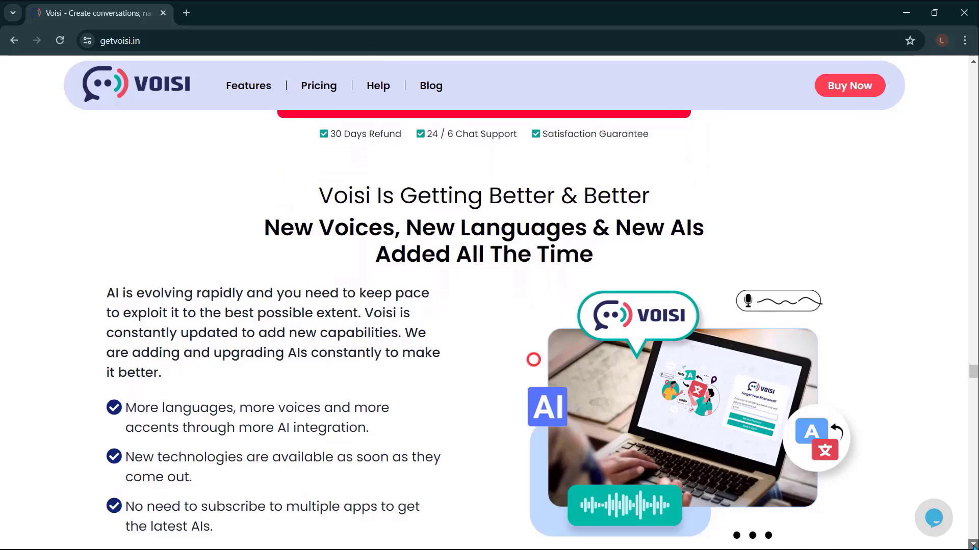
pyautogui.scroll(-3)
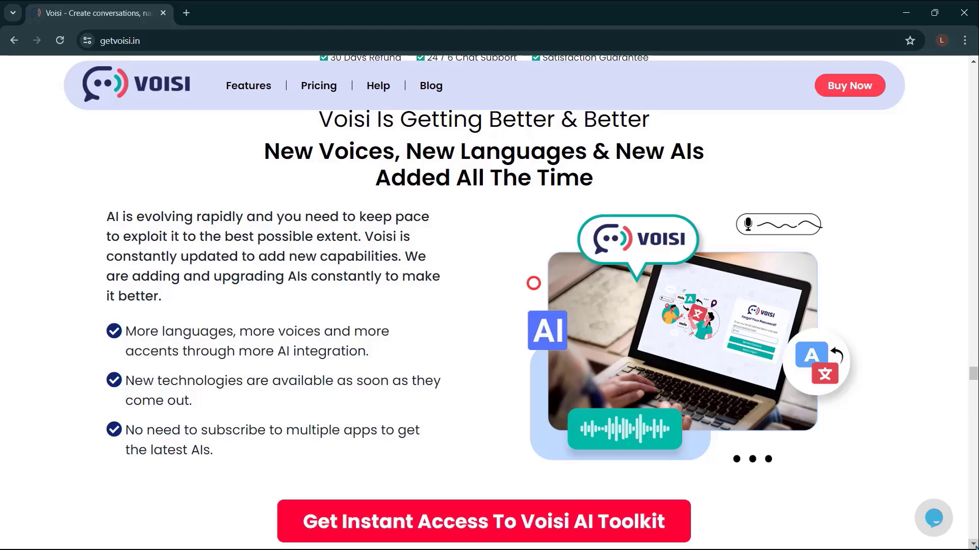
pyautogui.scroll(-3)
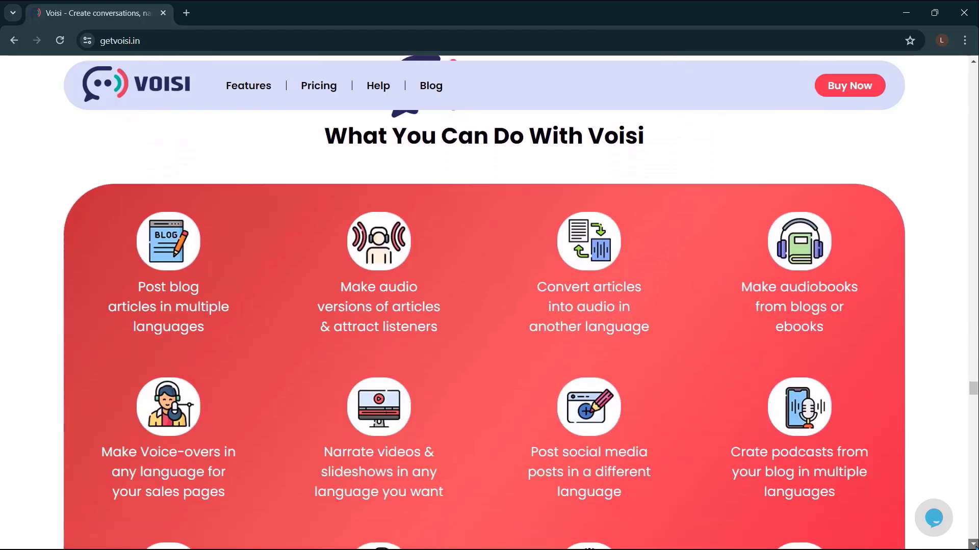